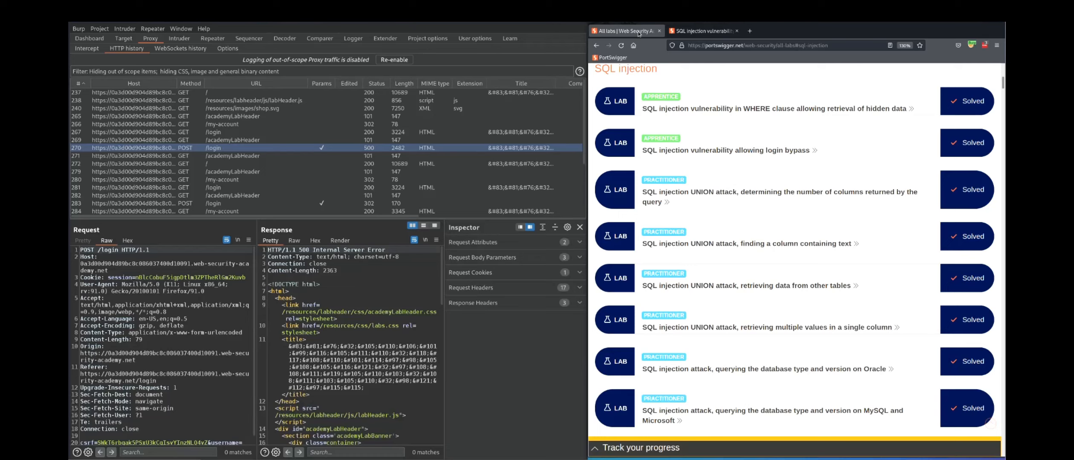
# Select the 'SQL injection vulnerability allowing login bypass' lab from the SQL injection topic list
pyautogui.click(729, 150)
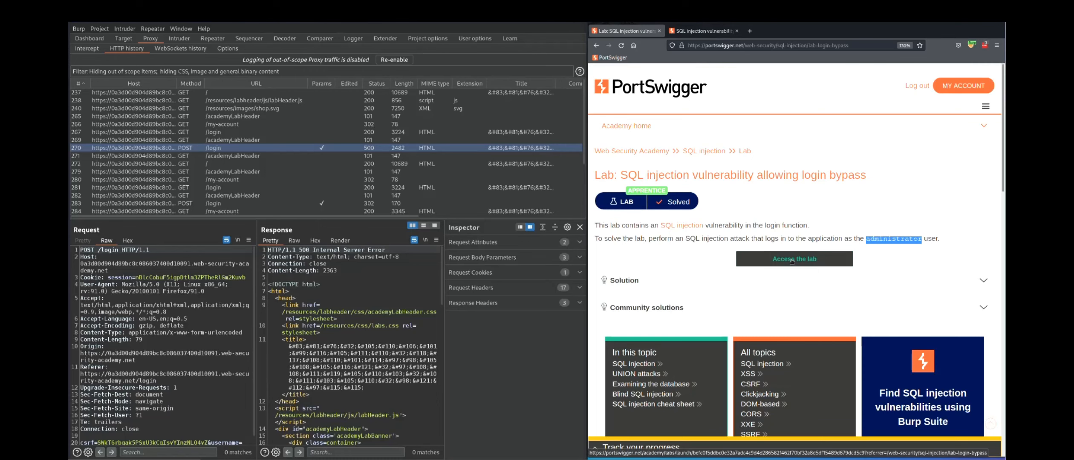
# Access the lab so its instance loads with the login form
pyautogui.click(794, 258)
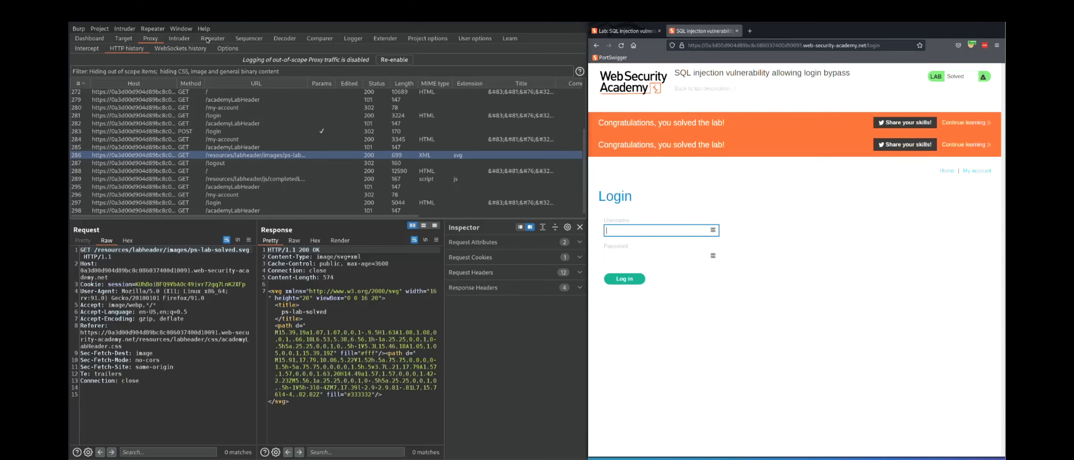
# Switch Burp Suite to Repeater and back to Proxy HTTP history to keep captured requests visible
pyautogui.click(213, 38)
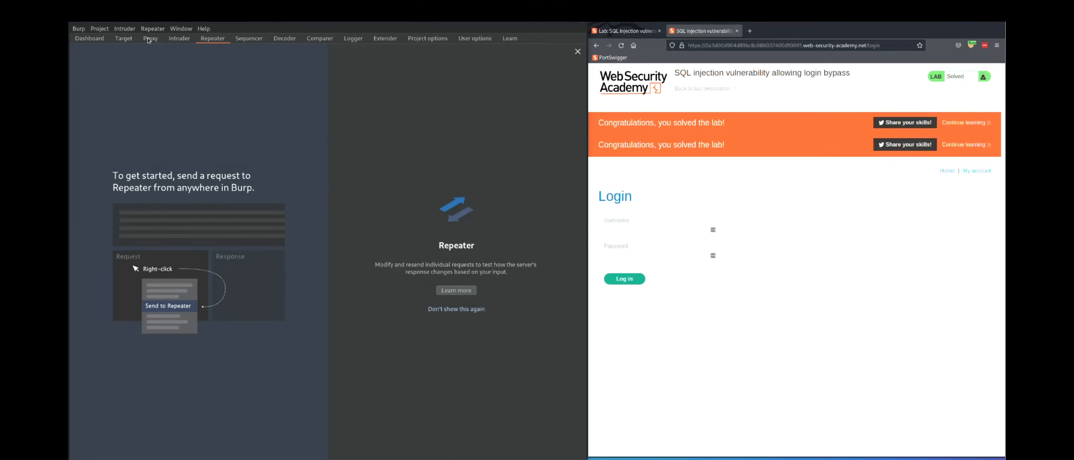
pyautogui.click(150, 39)
pyautogui.write('administrator')
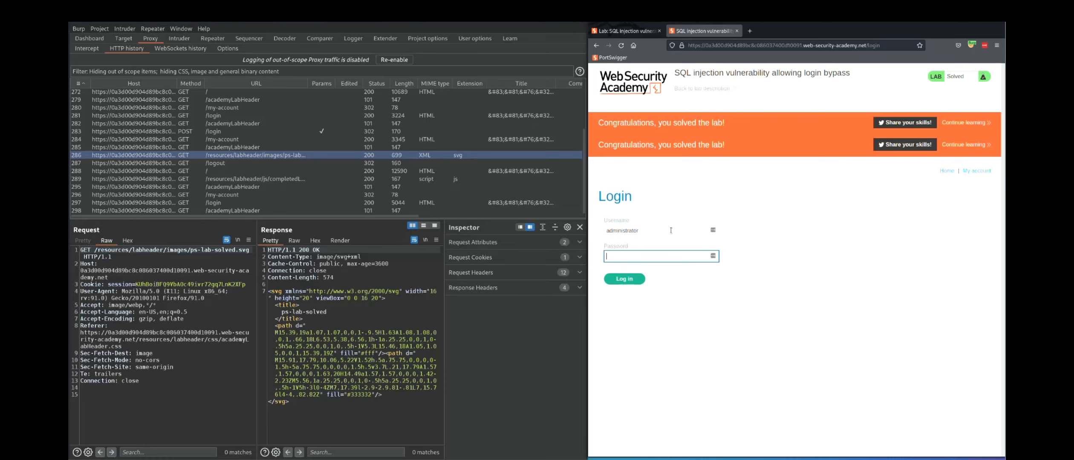
# Enter a password for administrator and log in, receiving an Internal Server Error page
pyautogui.click(660, 231)
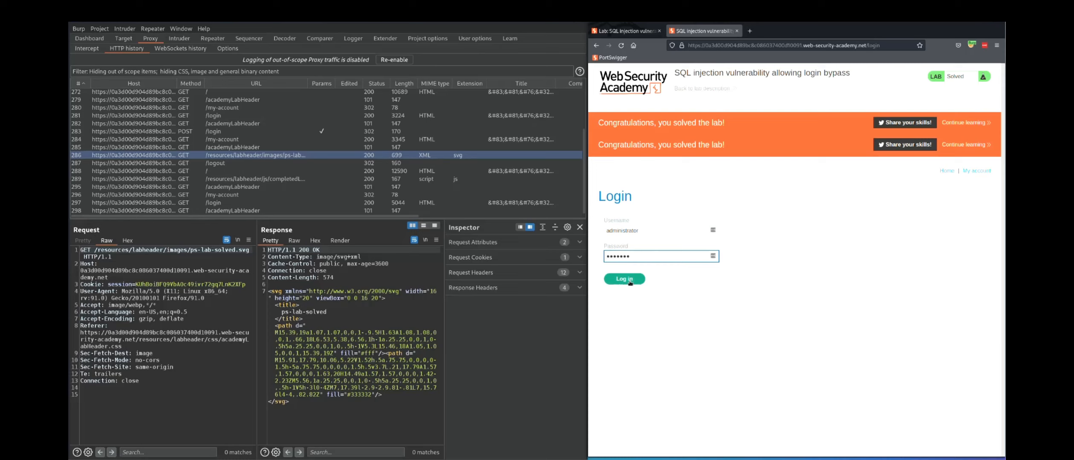
pyautogui.click(623, 279)
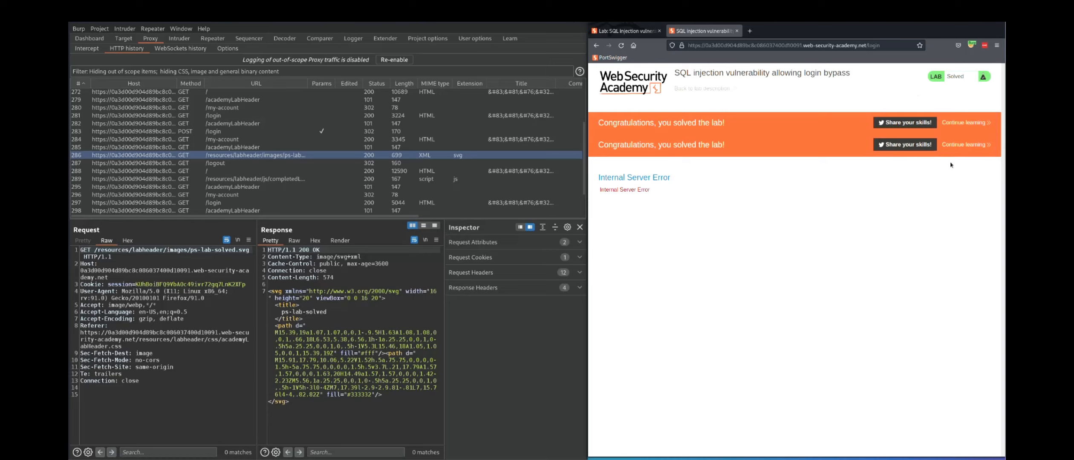
pyautogui.moveTo(806, 180)
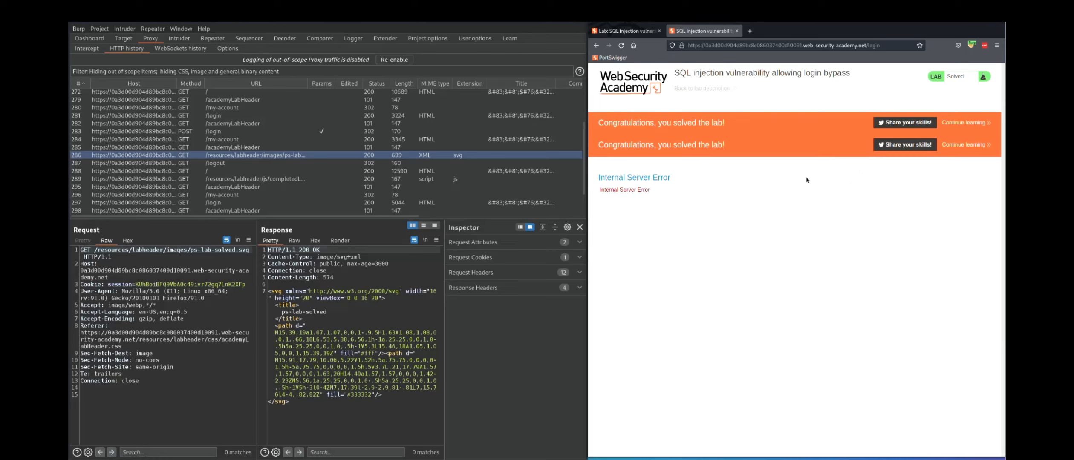
pyautogui.moveTo(868, 245)
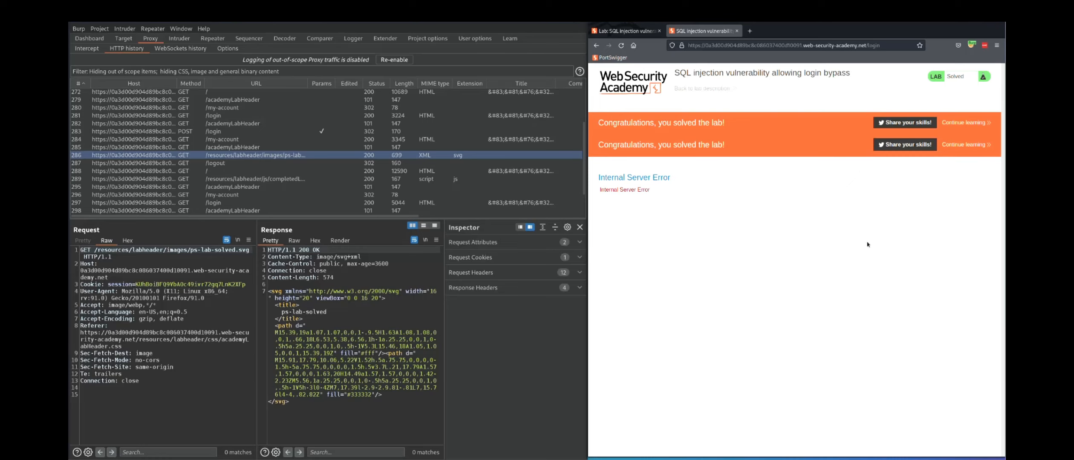